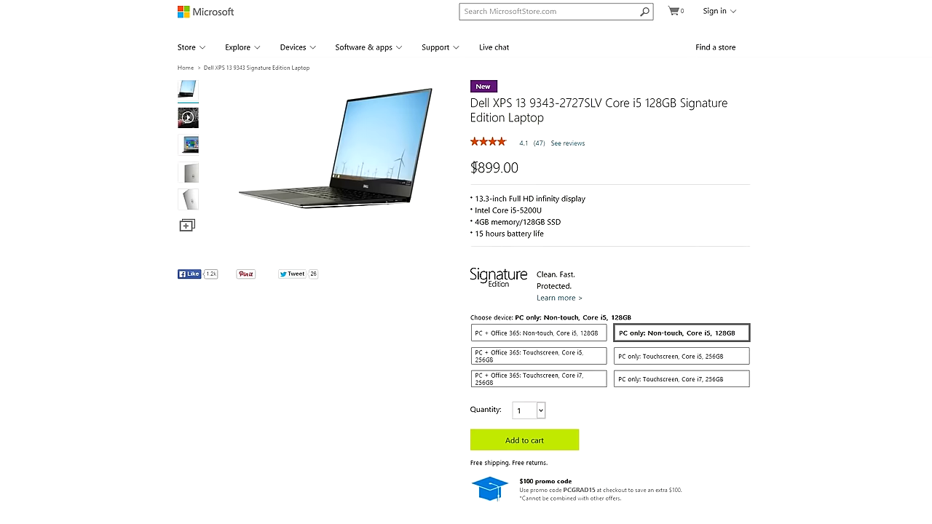
Highlight the $899.00 price and promo code, then select the touchscreen Core i7 256GB model at $1,599.00
{"action": "double_click", "coordinate": [494, 167]}
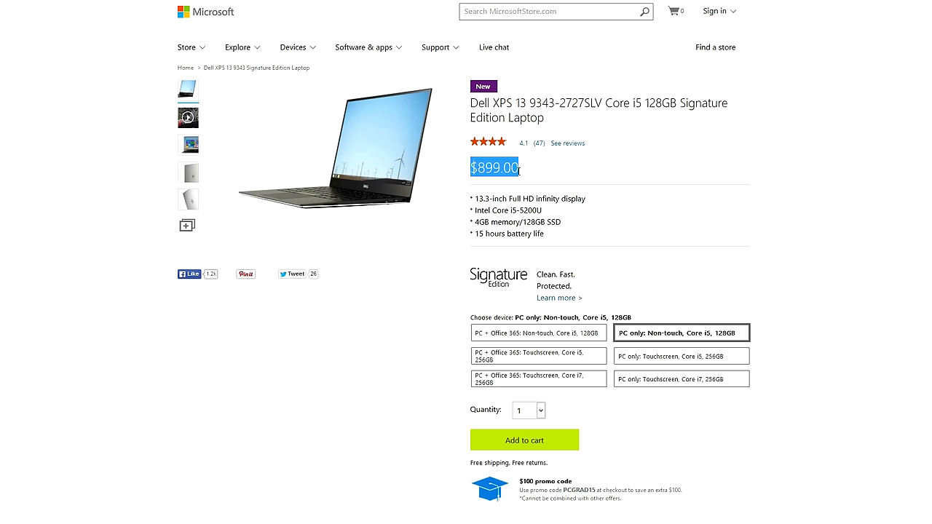
{"action": "mouse_move", "coordinate": [538, 173]}
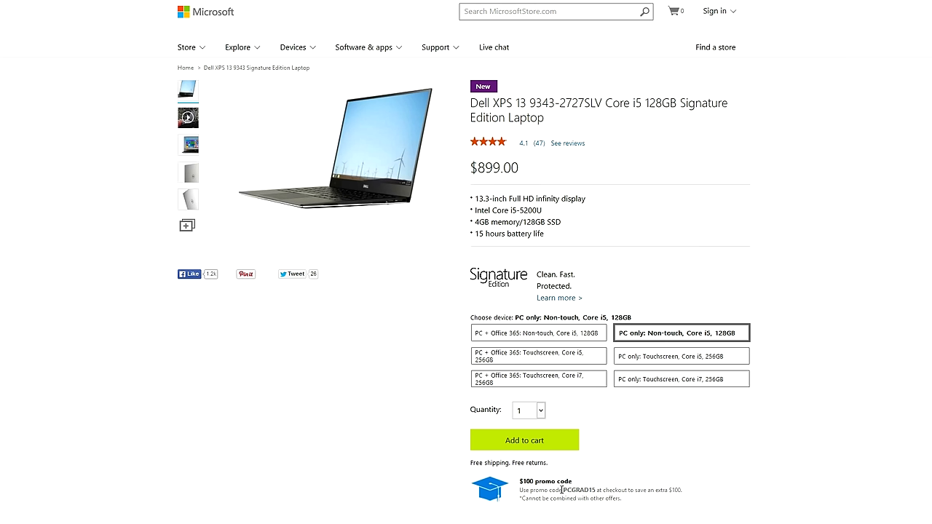
{"action": "double_click", "coordinate": [578, 489]}
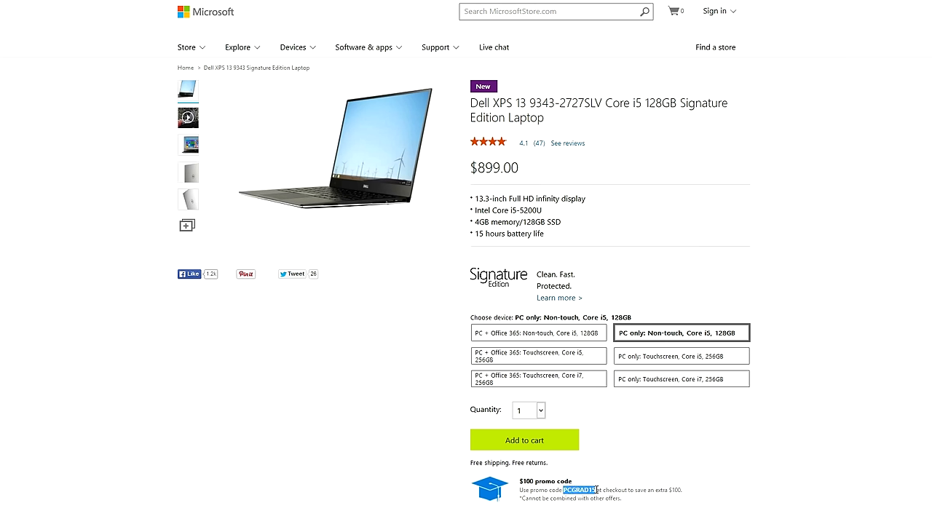
{"action": "mouse_move", "coordinate": [621, 486]}
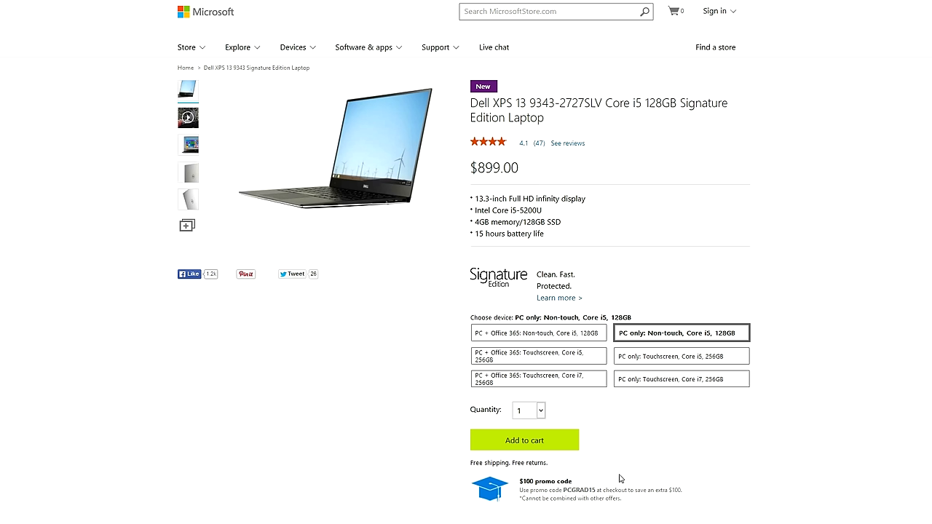
{"action": "left_click", "coordinate": [680, 355]}
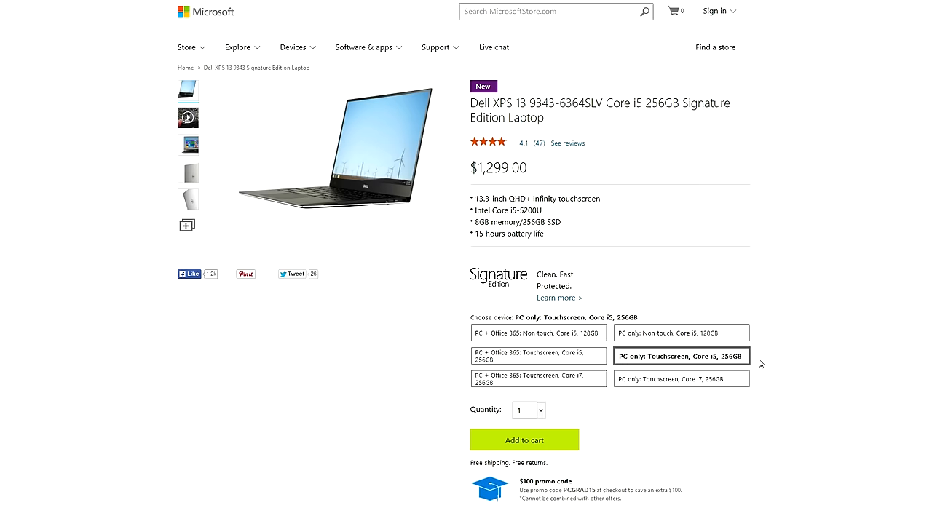
{"action": "mouse_move", "coordinate": [733, 383]}
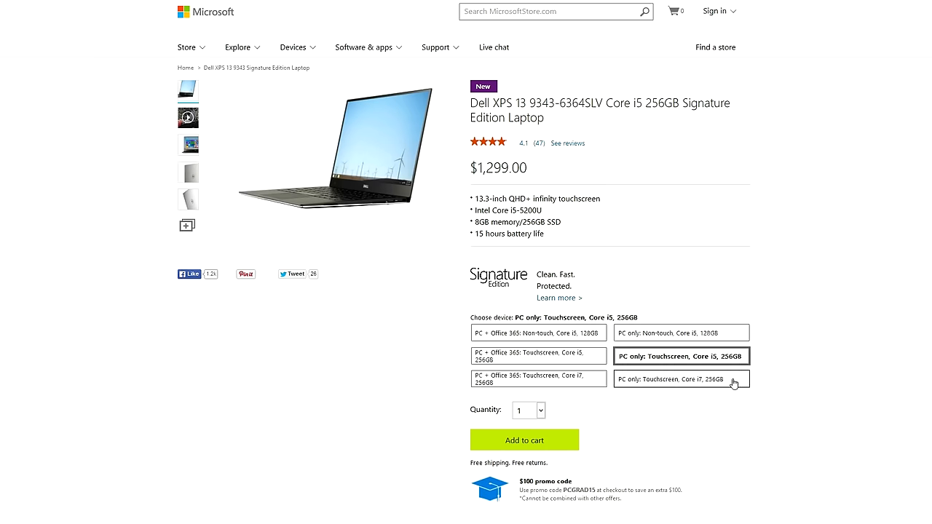
{"action": "left_click", "coordinate": [681, 379]}
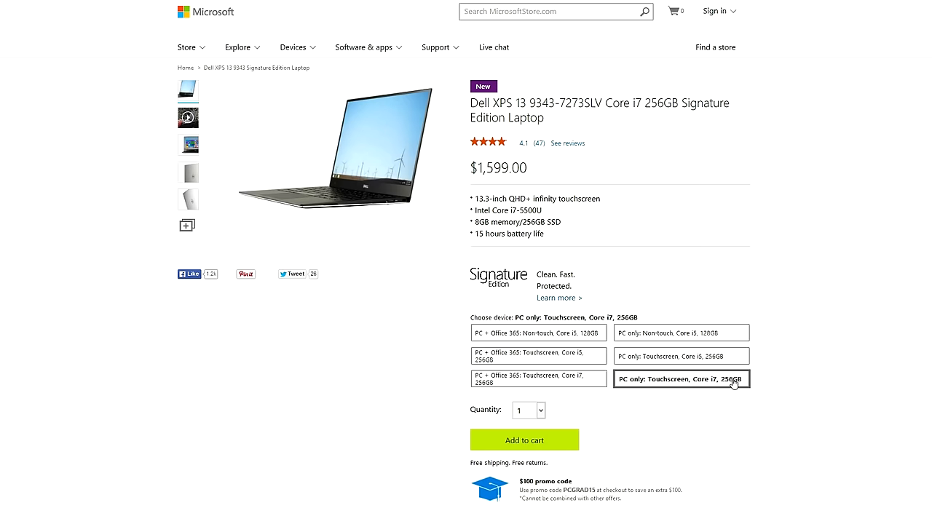
{"action": "mouse_move", "coordinate": [801, 393]}
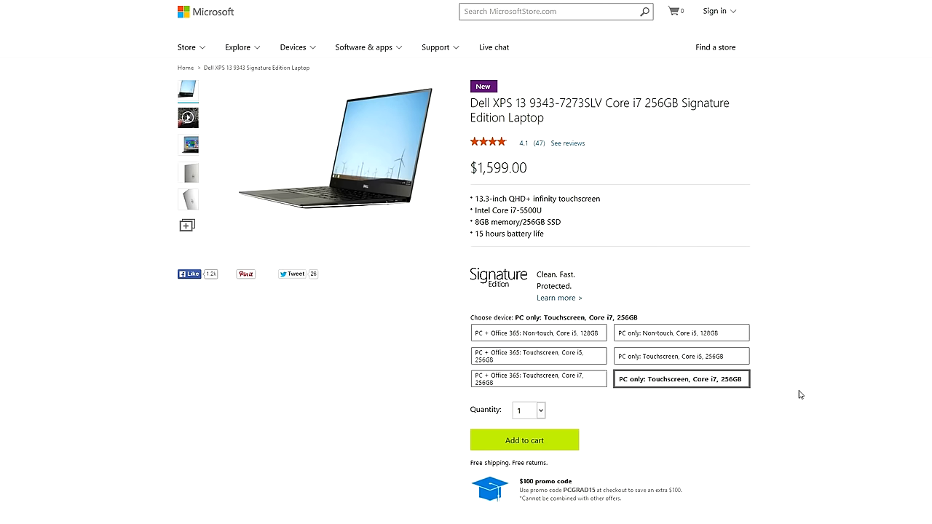
{"action": "mouse_move", "coordinate": [582, 379]}
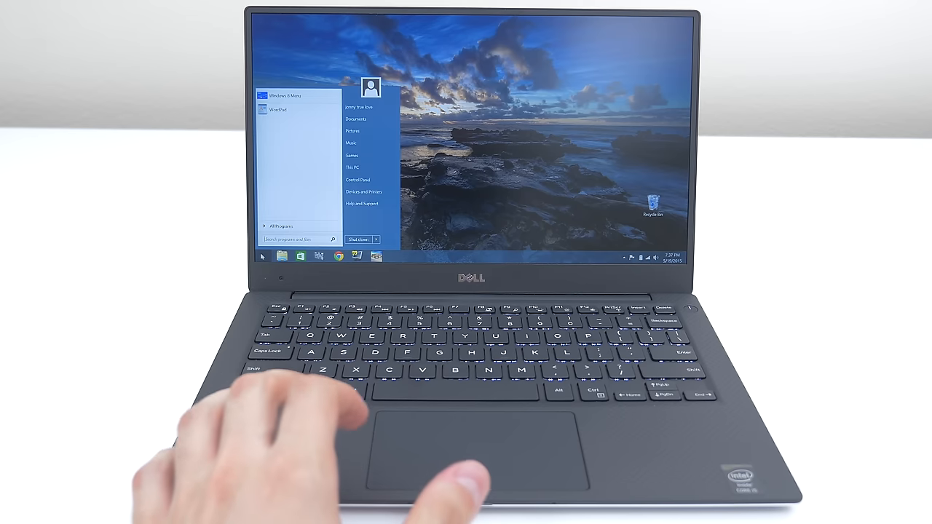
Browse the full programs list and show This PC in File Explorer with navigation pane options
{"action": "left_click", "coordinate": [283, 225]}
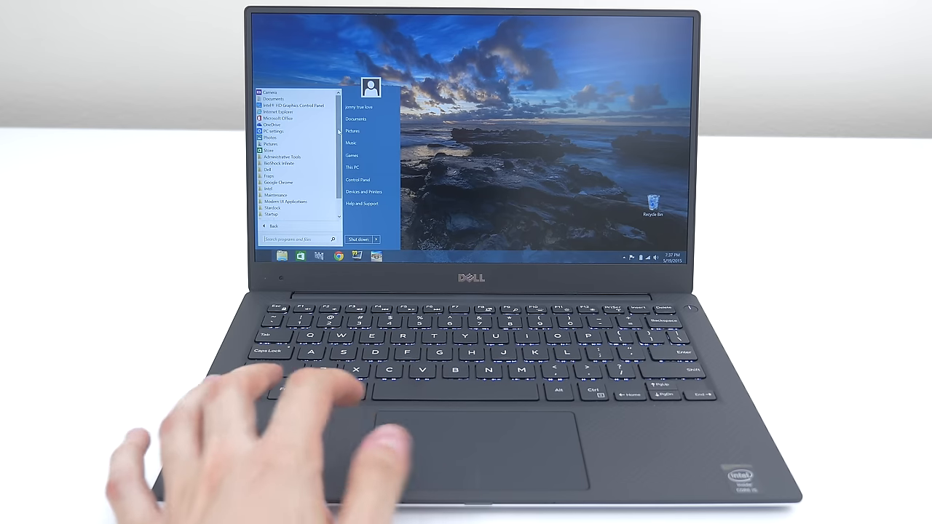
{"action": "scroll", "scroll_direction": "down", "scroll_amount": 3}
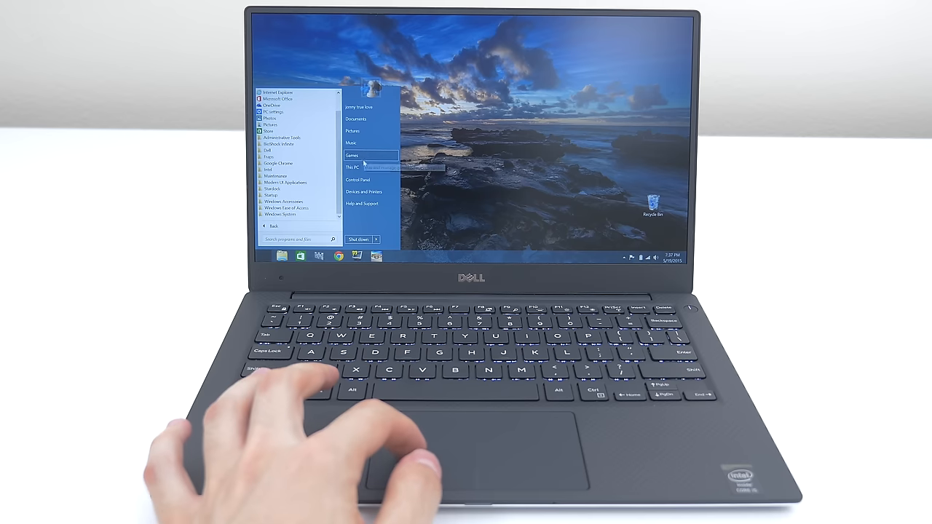
{"action": "left_click", "coordinate": [356, 166]}
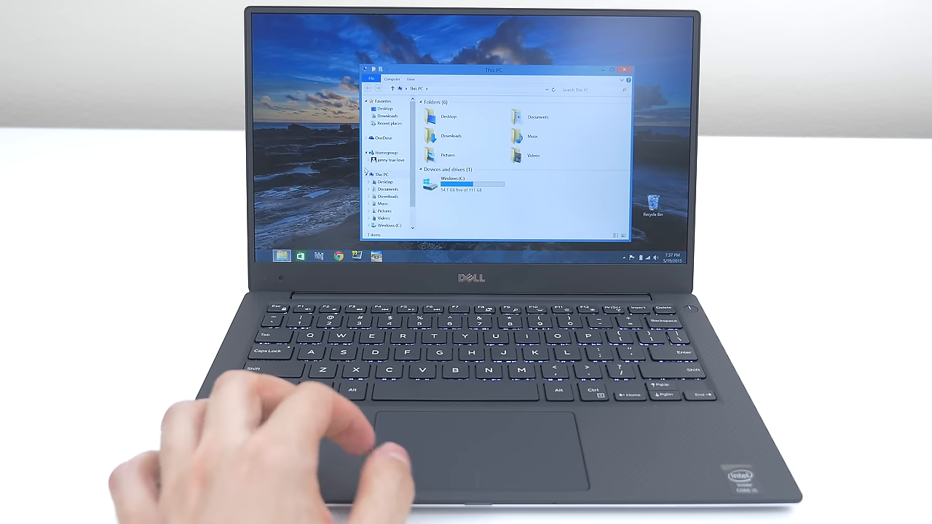
{"action": "mouse_move", "coordinate": [448, 181]}
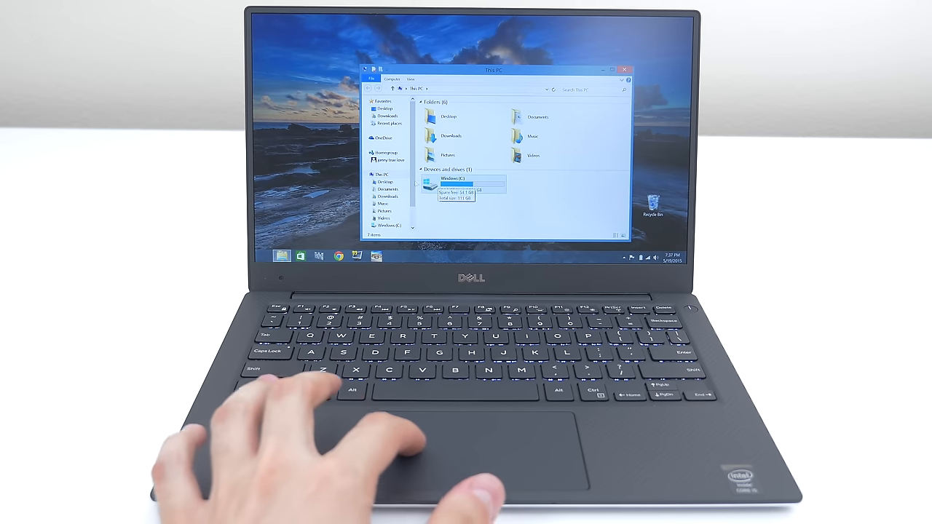
{"action": "right_click", "coordinate": [373, 175]}
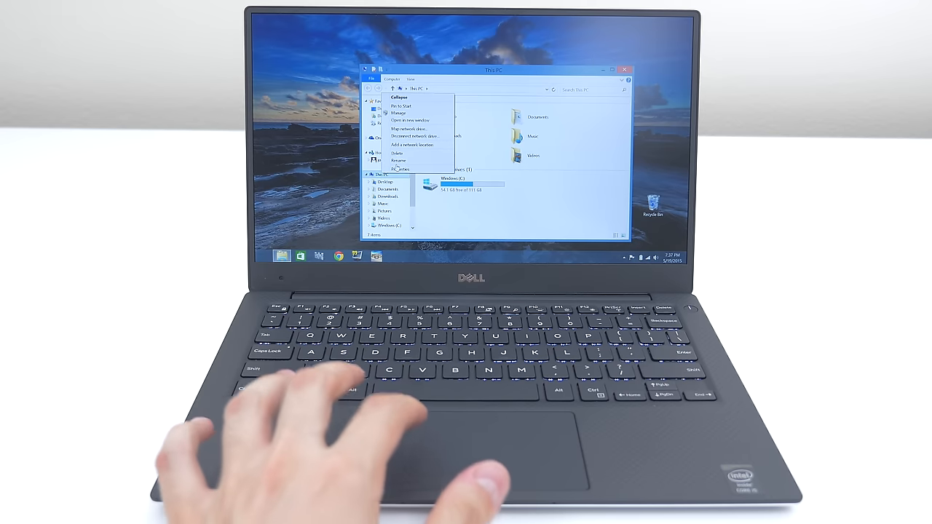
Move from the phone unlocking site to the TechSource YouTube Videos page and scroll its uploads
{"action": "left_click", "coordinate": [399, 169]}
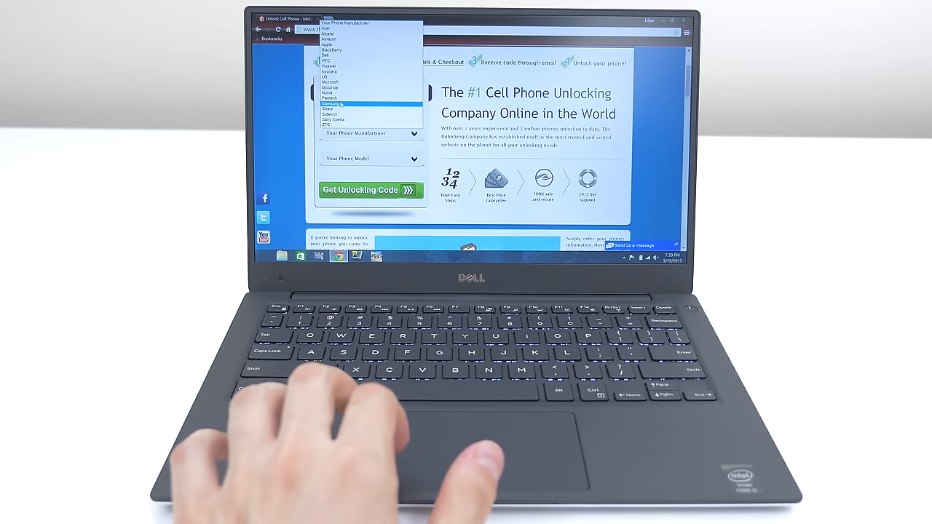
{"action": "left_click", "coordinate": [331, 103]}
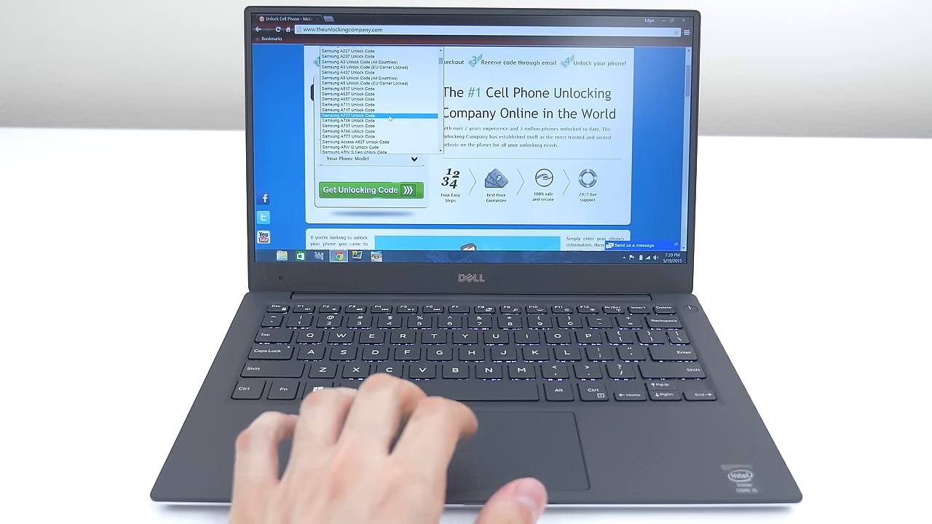
{"action": "scroll", "scroll_direction": "down", "scroll_amount": 3}
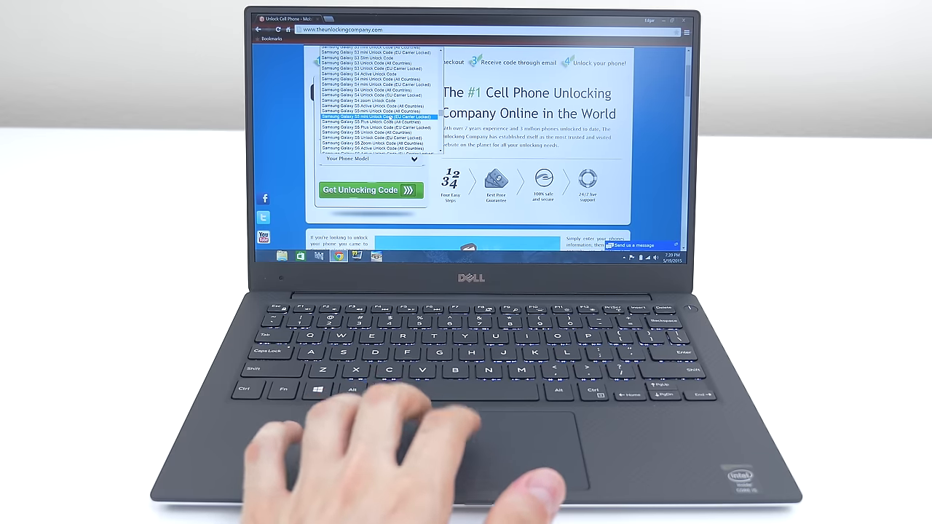
{"action": "scroll", "scroll_direction": "down", "scroll_amount": 3}
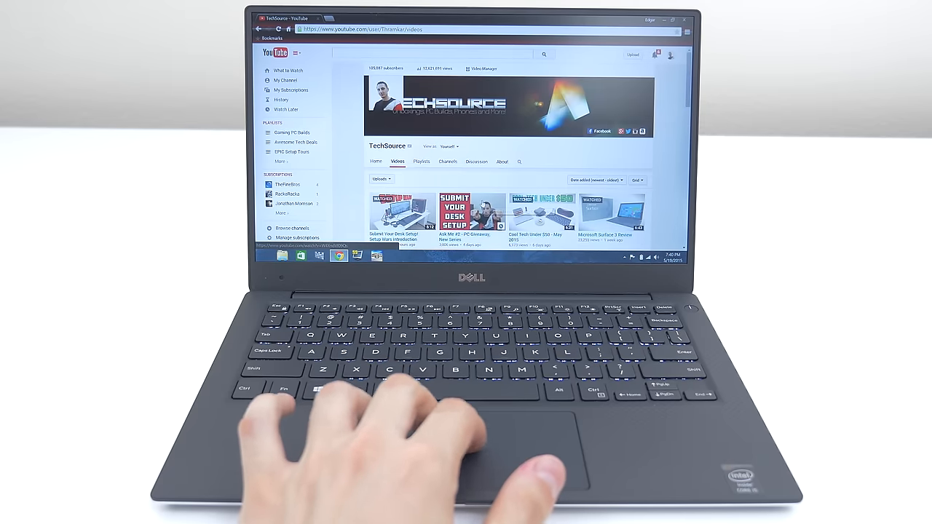
{"action": "scroll", "scroll_direction": "down", "scroll_amount": 3}
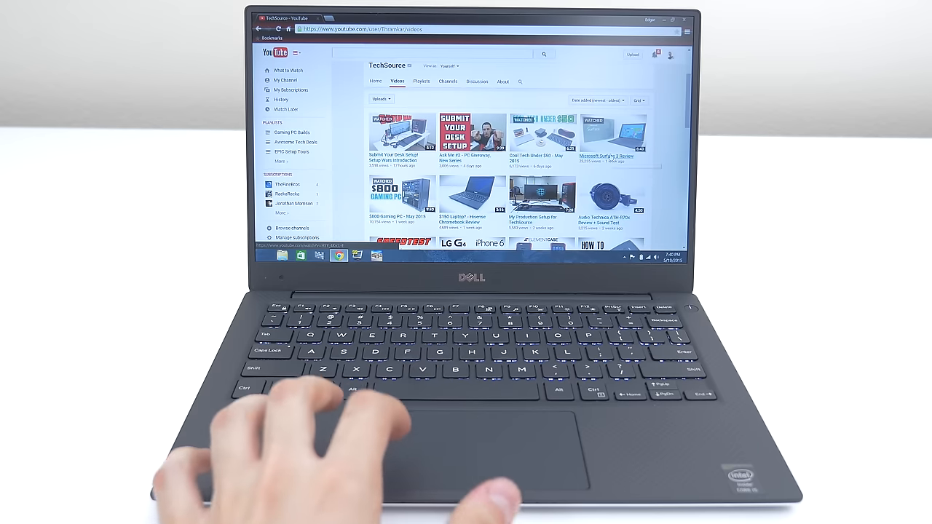
{"action": "left_click", "coordinate": [614, 134]}
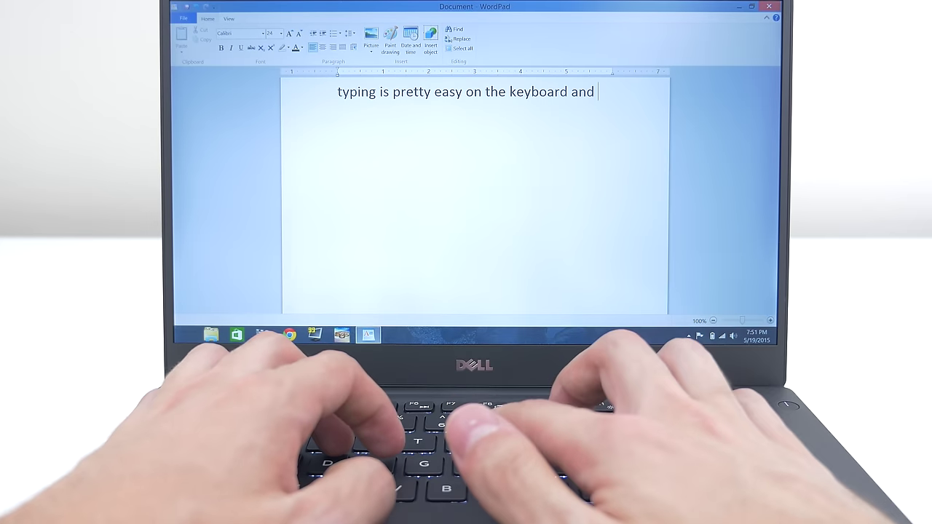
Write the WordPad note that the keys are very responsive and palms rest easily on the keyboard
{"action": "type", "text": "the keys are very"}
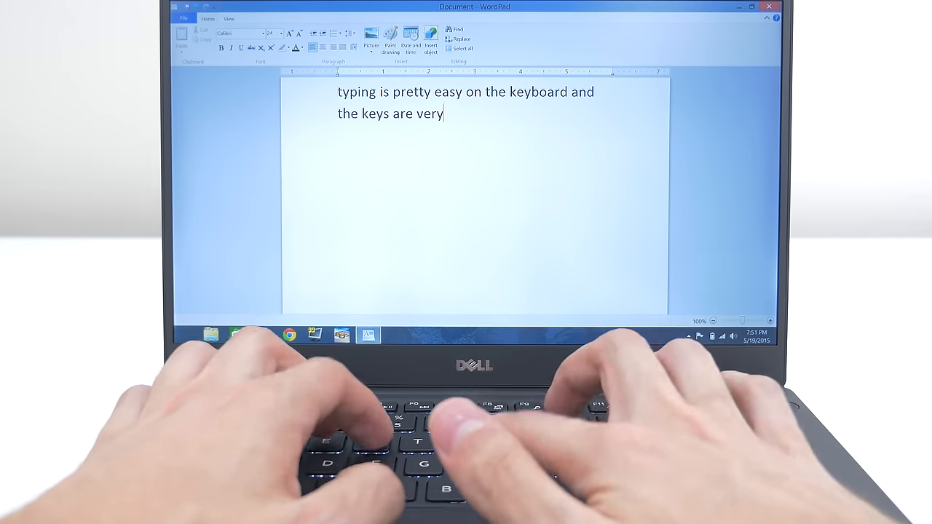
{"action": "type", "text": "responsive..."}
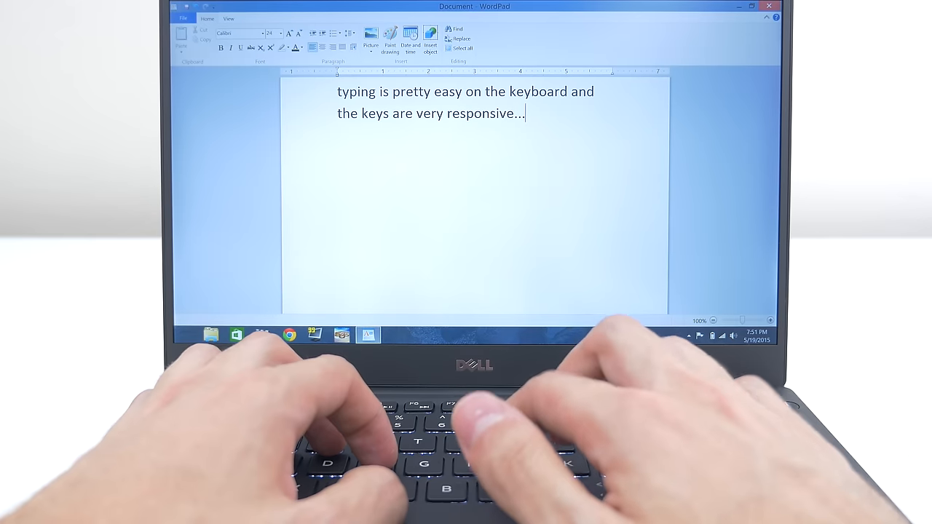
{"action": "type", "text": "i can r"}
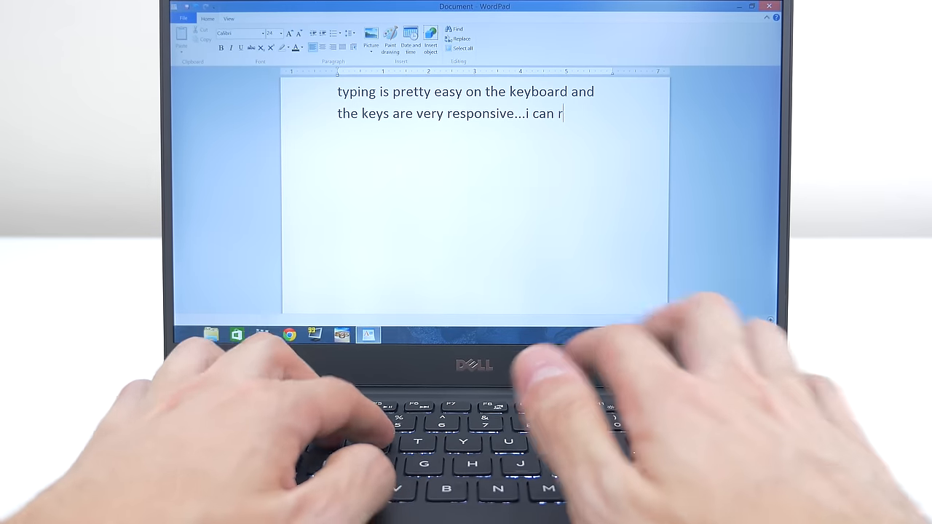
{"action": "type", "text": "est my palms r"}
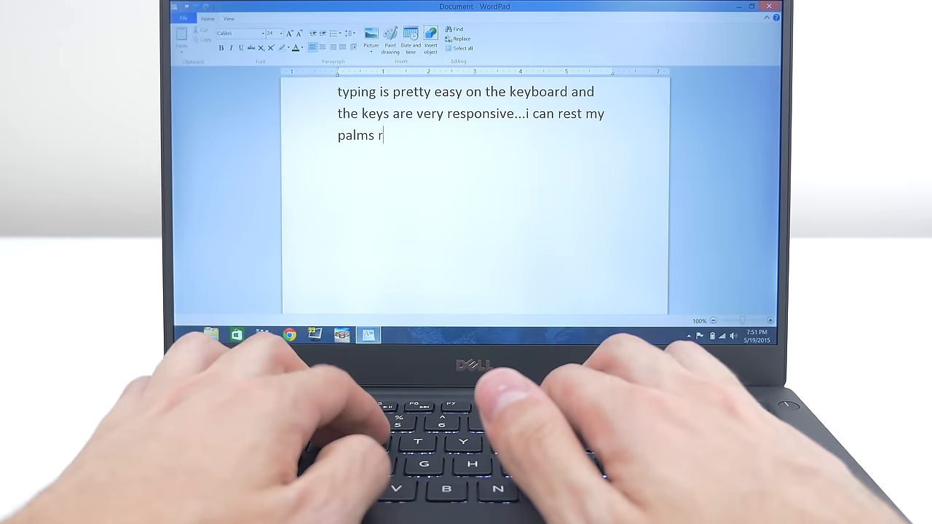
{"action": "type", "text": "easily on the"}
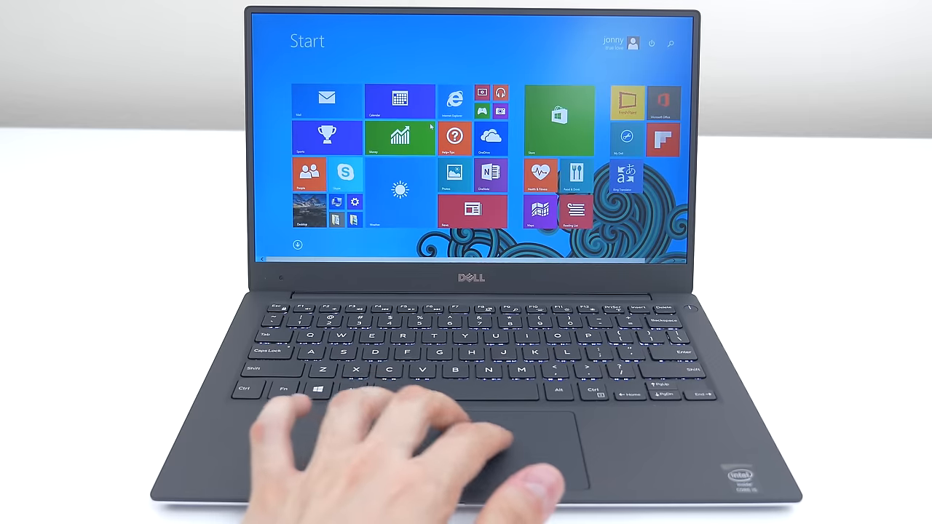
{"action": "left_click", "coordinate": [297, 245]}
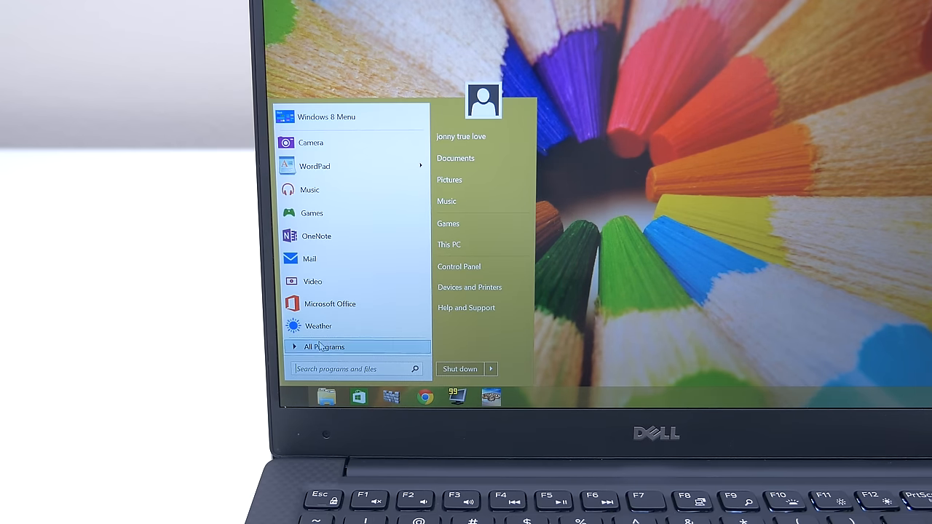
{"action": "left_click", "coordinate": [323, 346]}
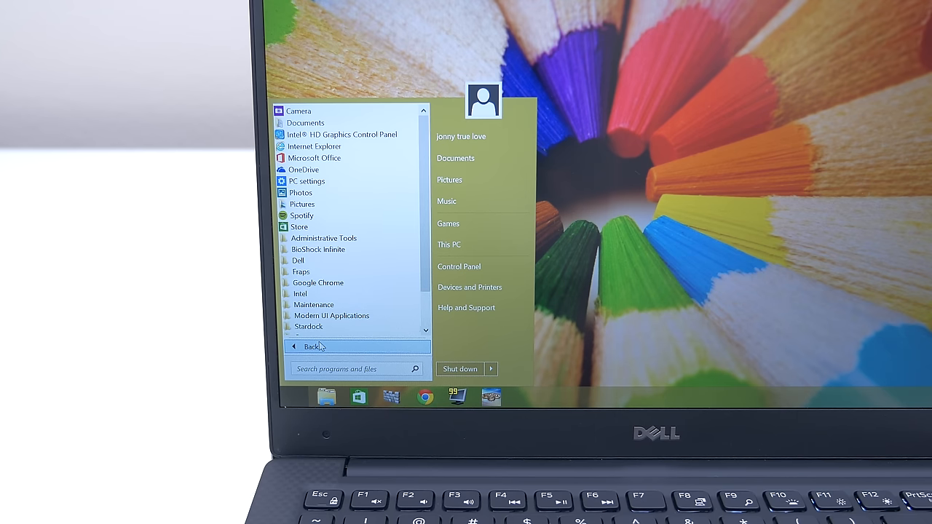
{"action": "mouse_move", "coordinate": [299, 294]}
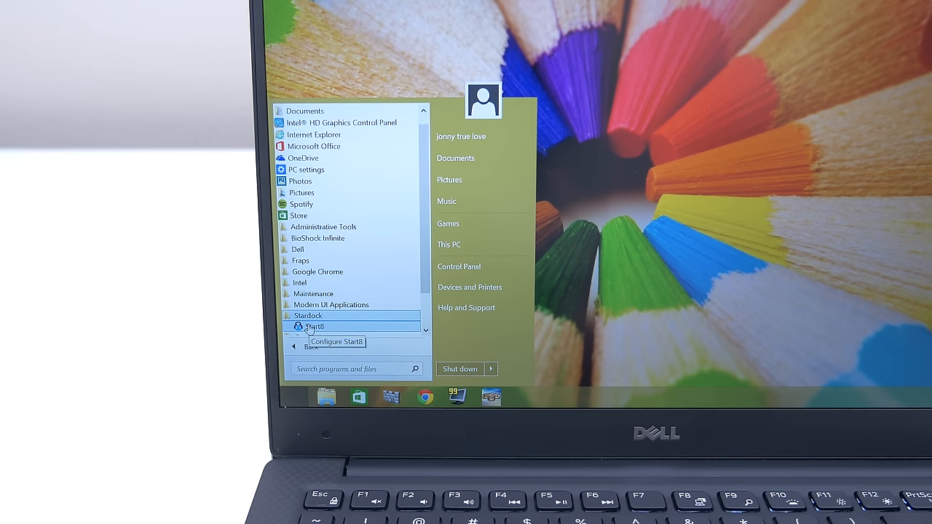
{"action": "left_click", "coordinate": [314, 326]}
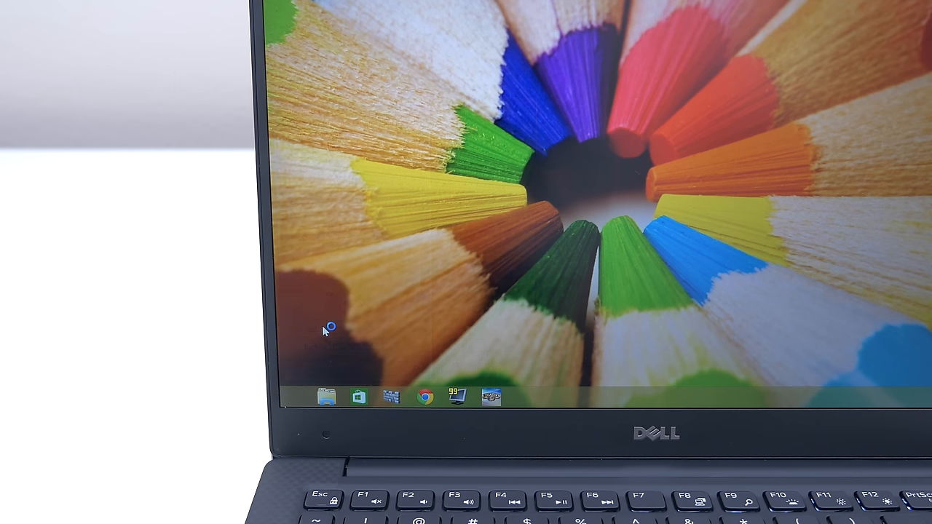
{"action": "left_click", "coordinate": [524, 396]}
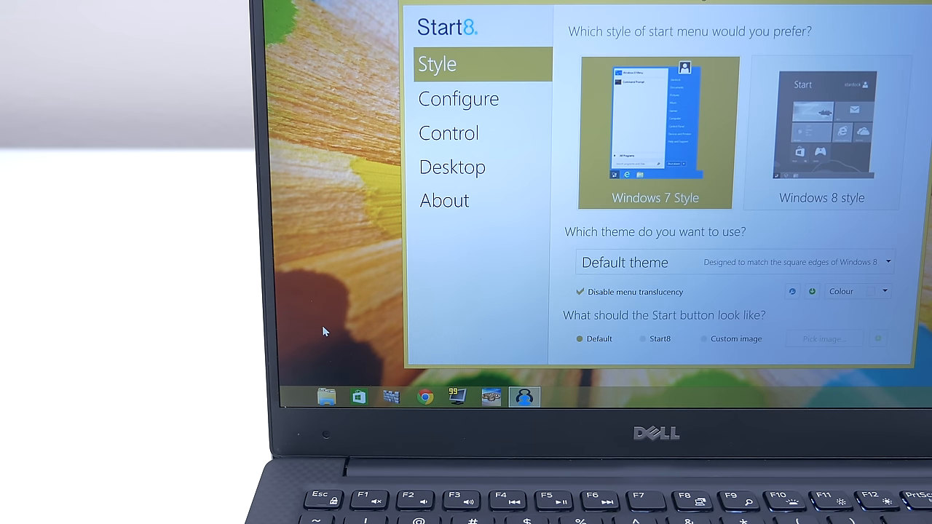
{"action": "left_click", "coordinate": [326, 395]}
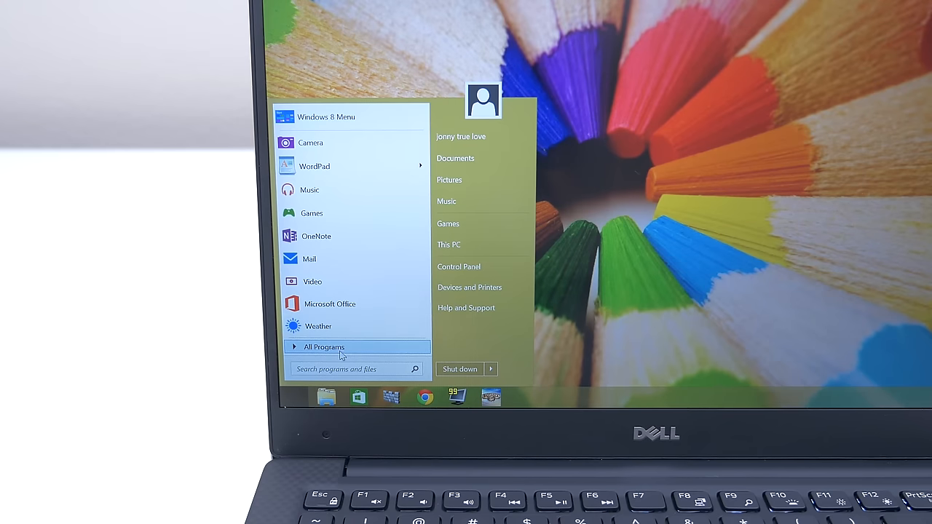
{"action": "left_click", "coordinate": [323, 346]}
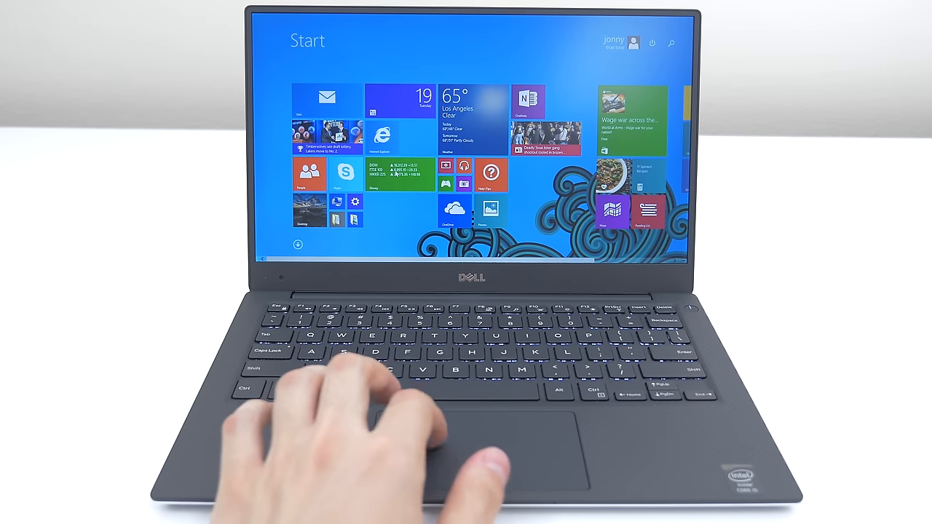
{"action": "scroll", "scroll_direction": "right", "scroll_amount": 3}
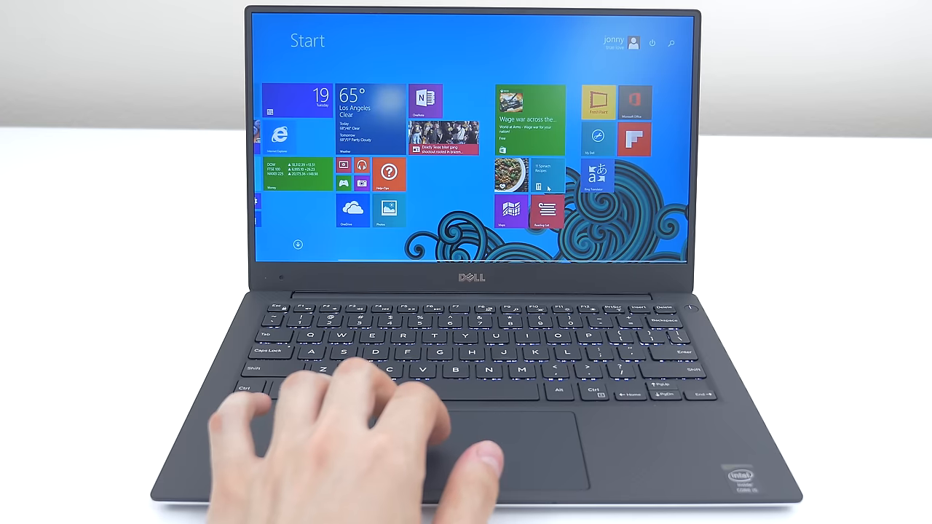